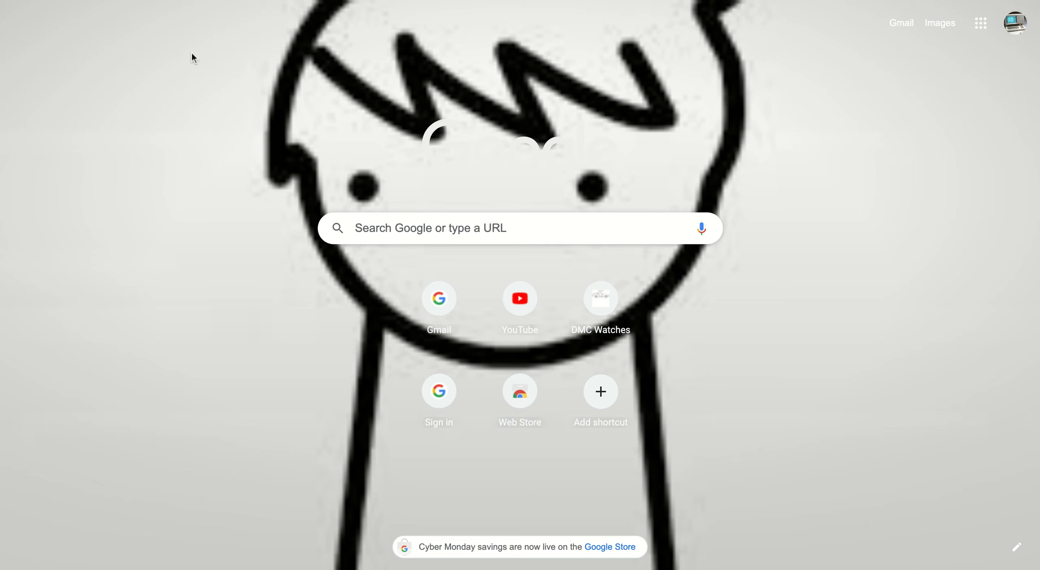
mouse_move(201, 2)
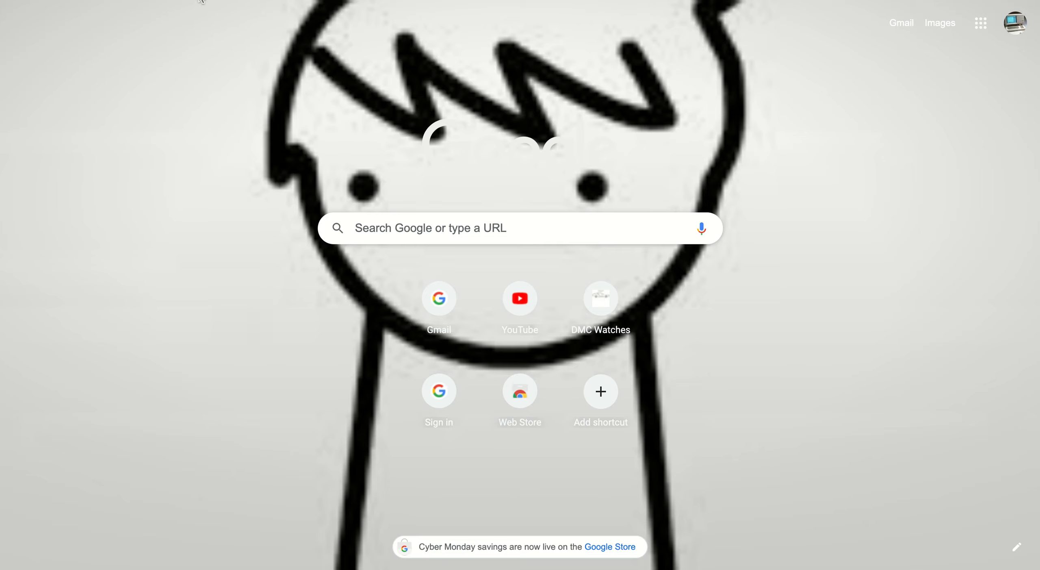
mouse_move(302, 71)
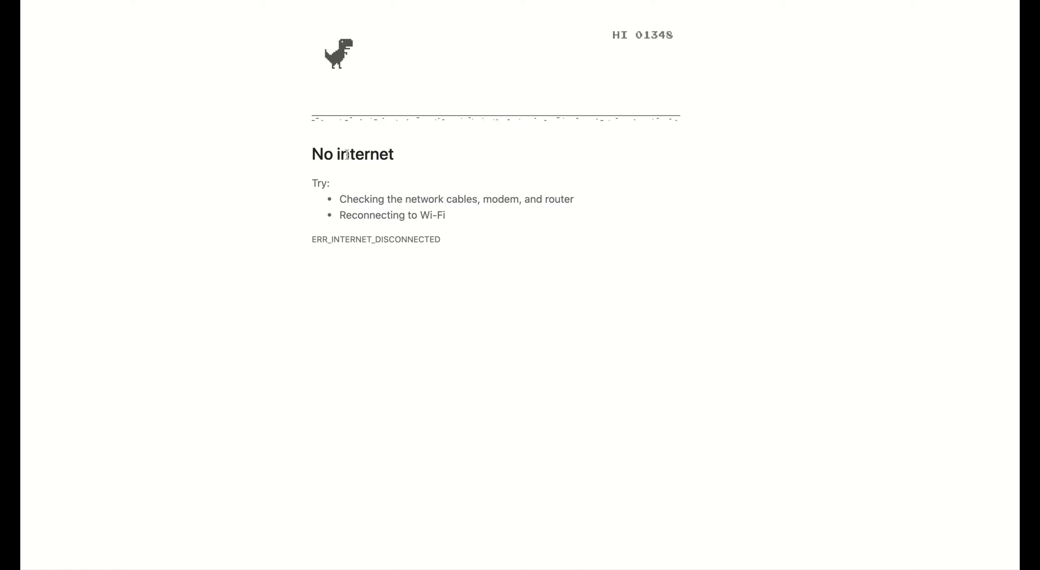
Step: Play a first dinosaur run that ends at 52 points and restart after the crash
key("space")
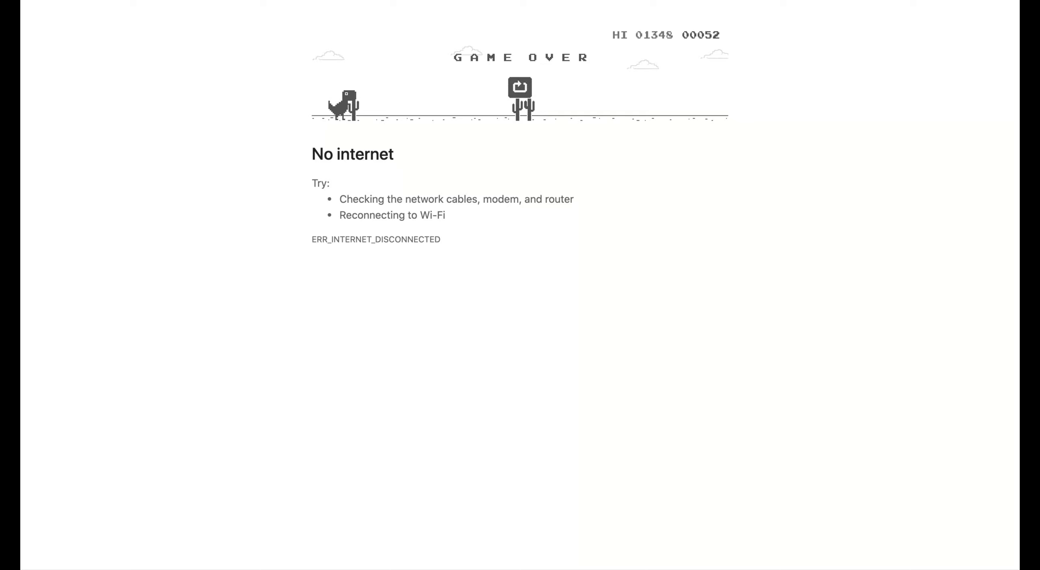
left_click(520, 87)
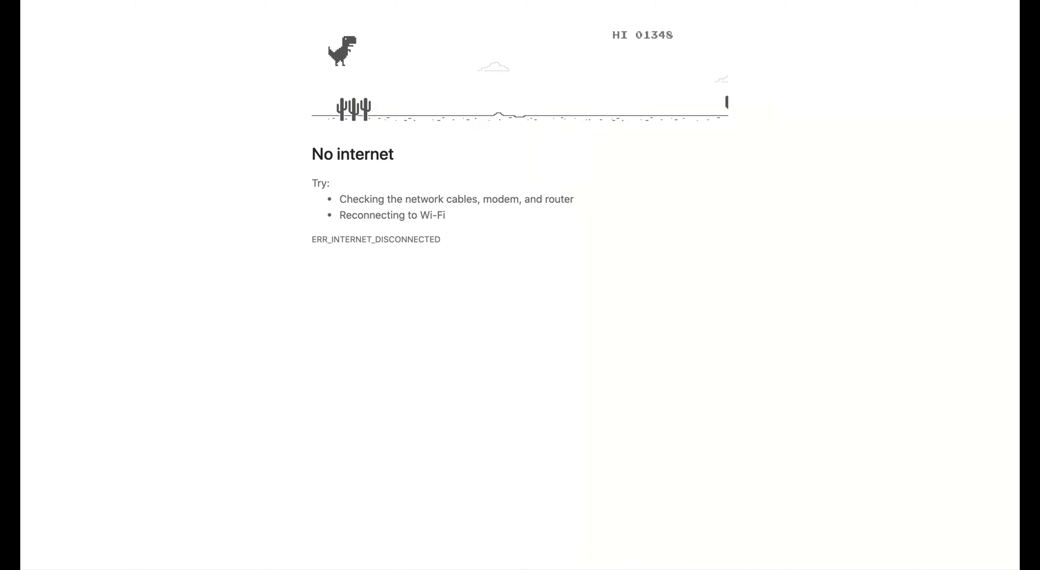
Step: Jump the cacti through a second run ending at 262 points, then restart again
key("space")
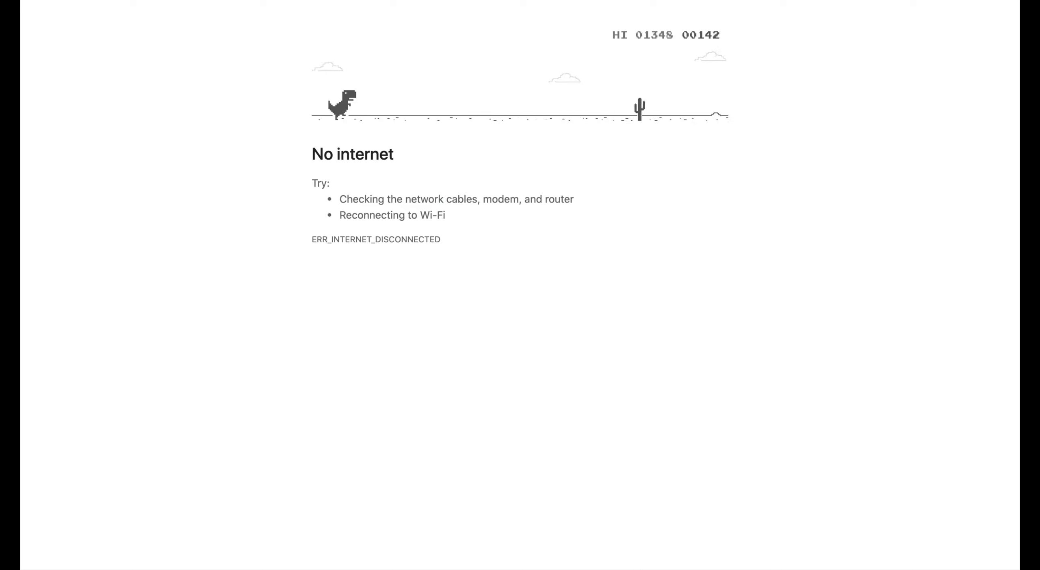
key("Space")
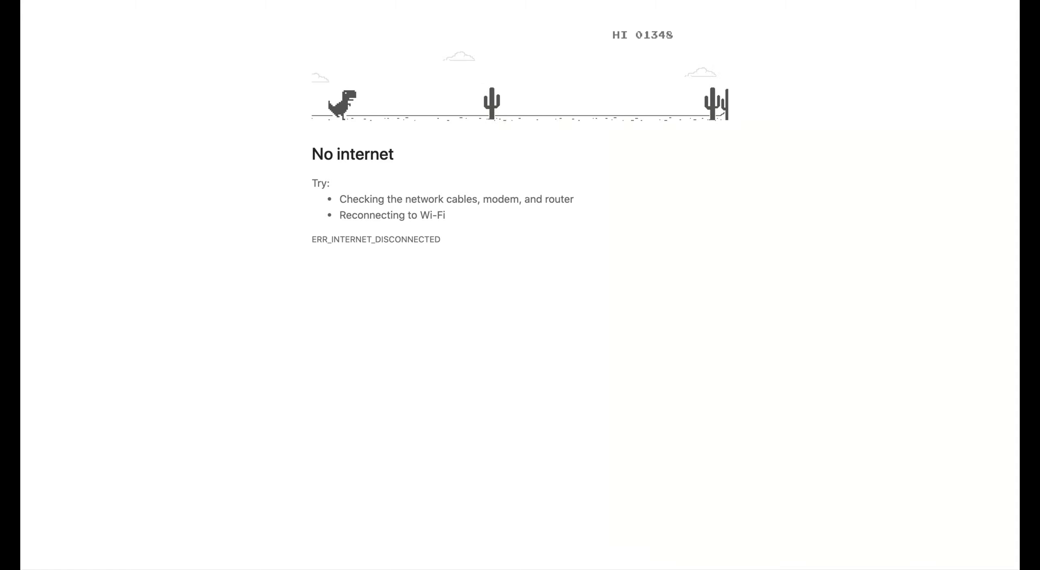
key("space")
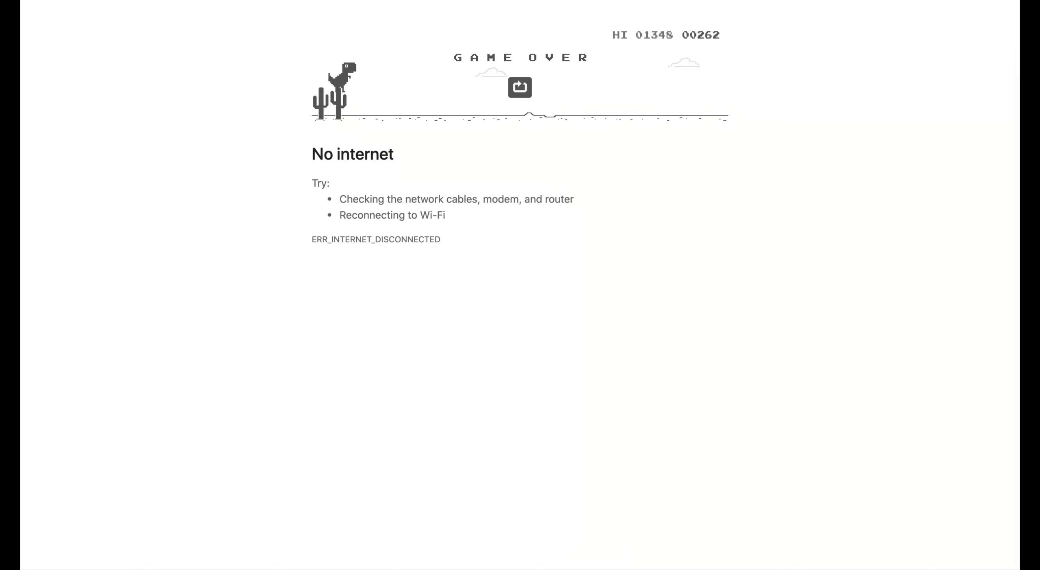
left_click(519, 87)
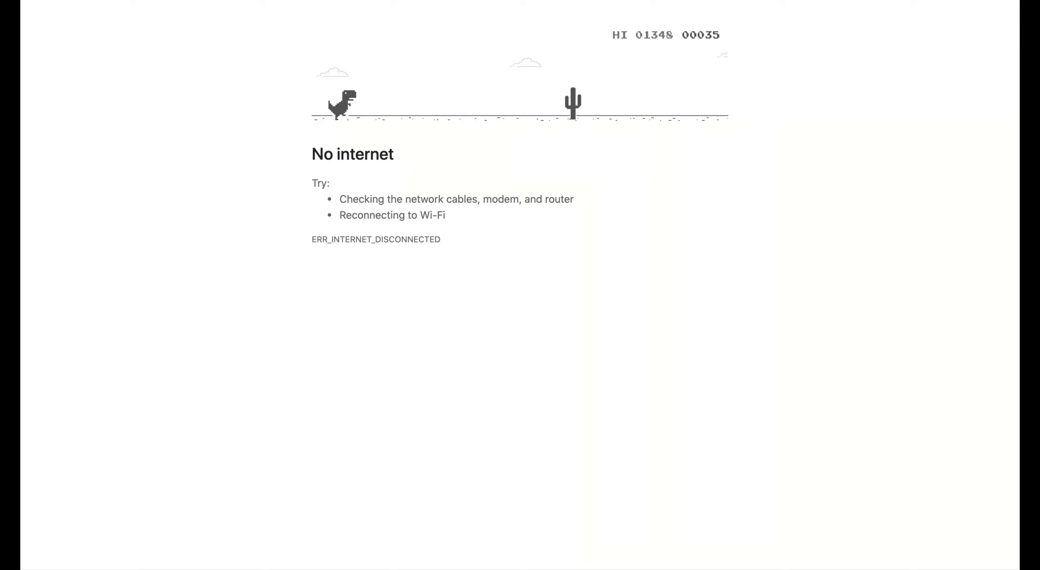
Step: Jump over successive cacti and cactus clusters until the run ends at 917 points
key("space")
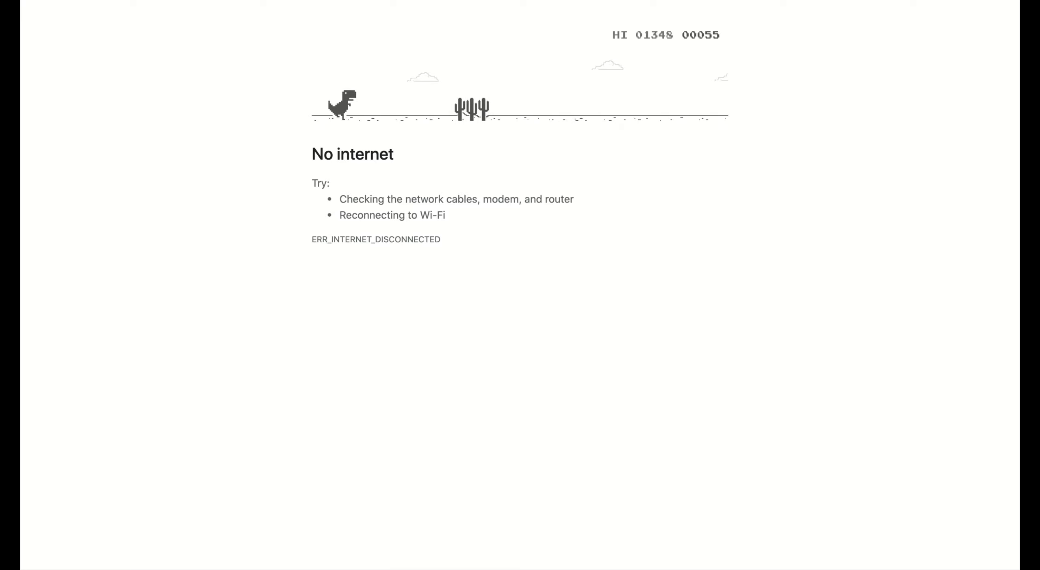
key("space")
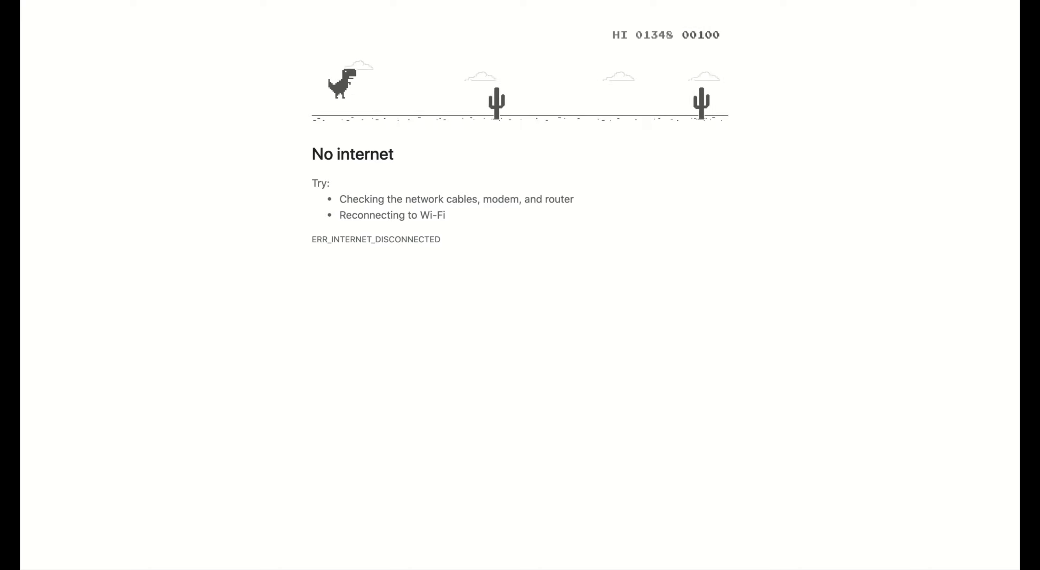
key("space")
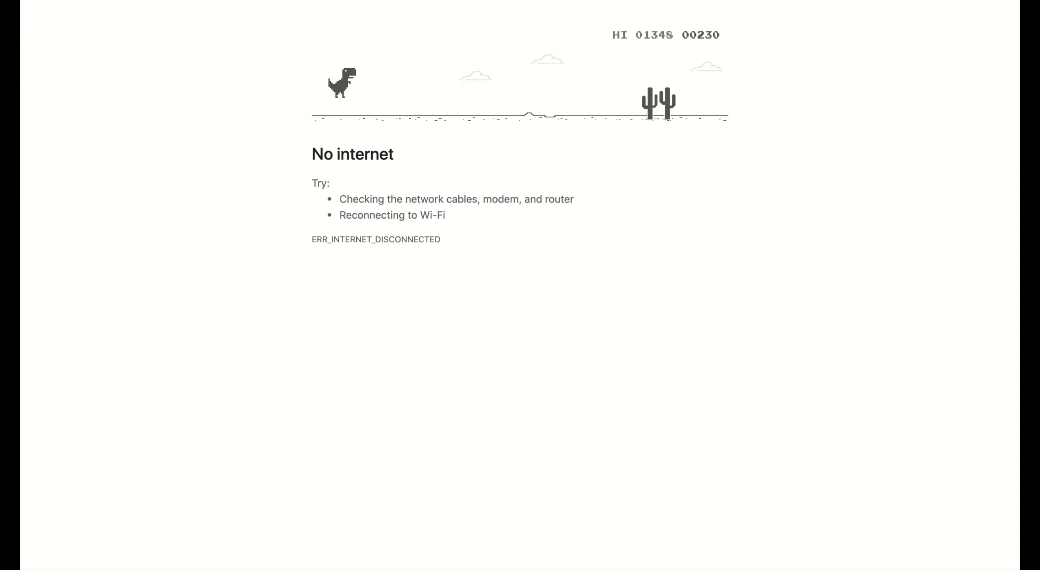
key("space")
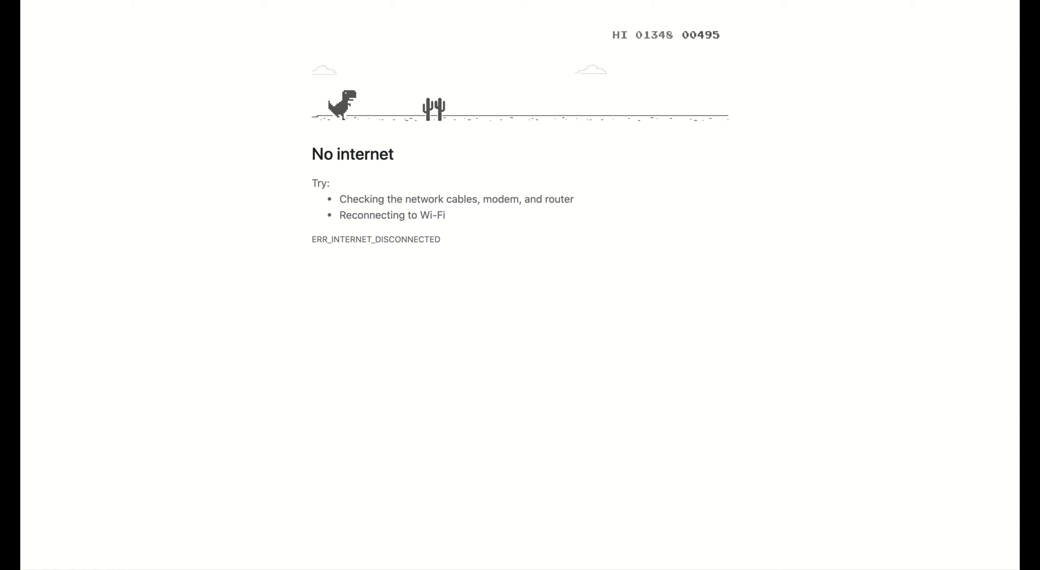
key("space")
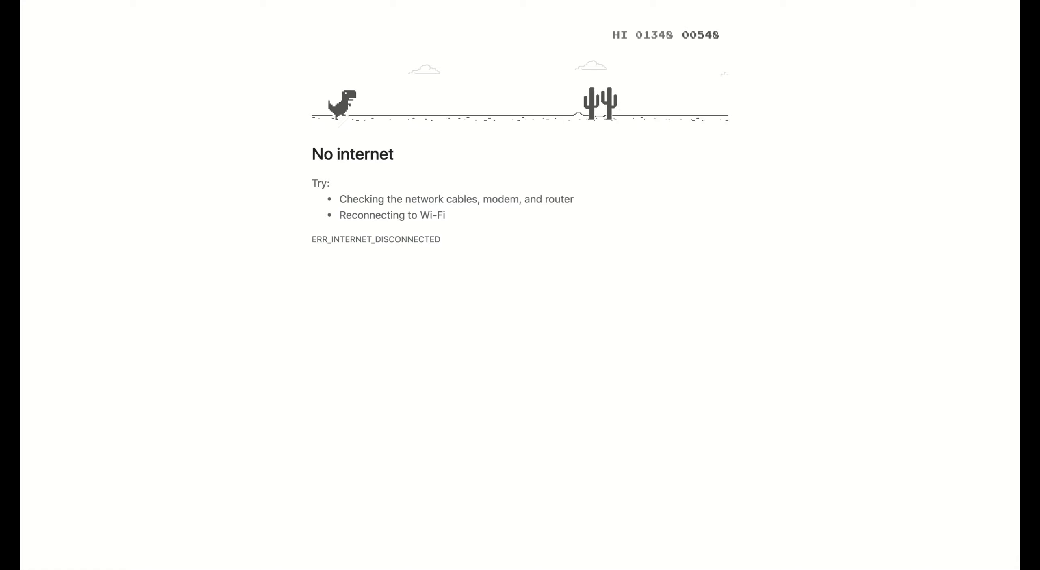
key("space")
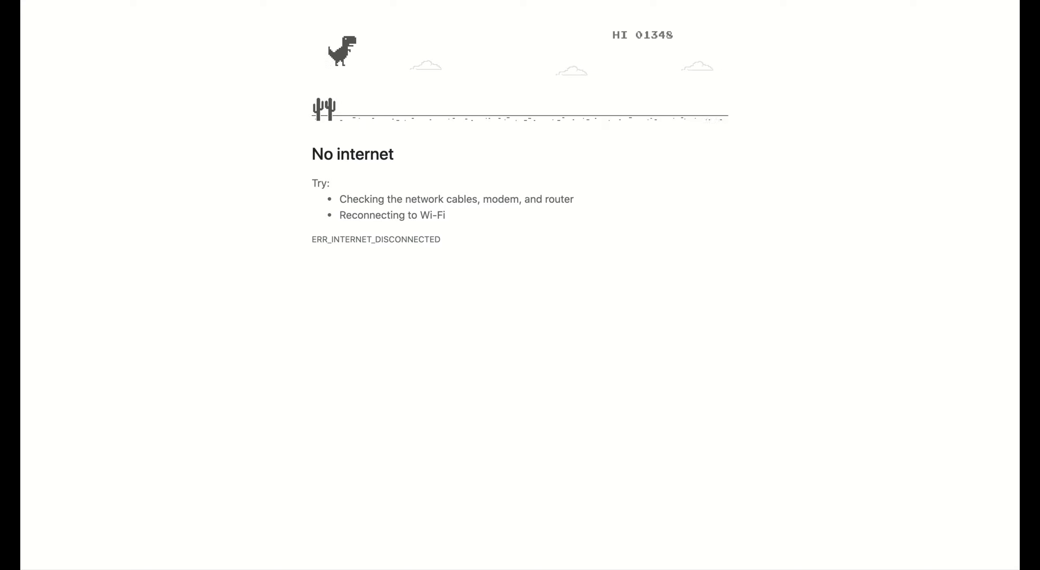
key("space")
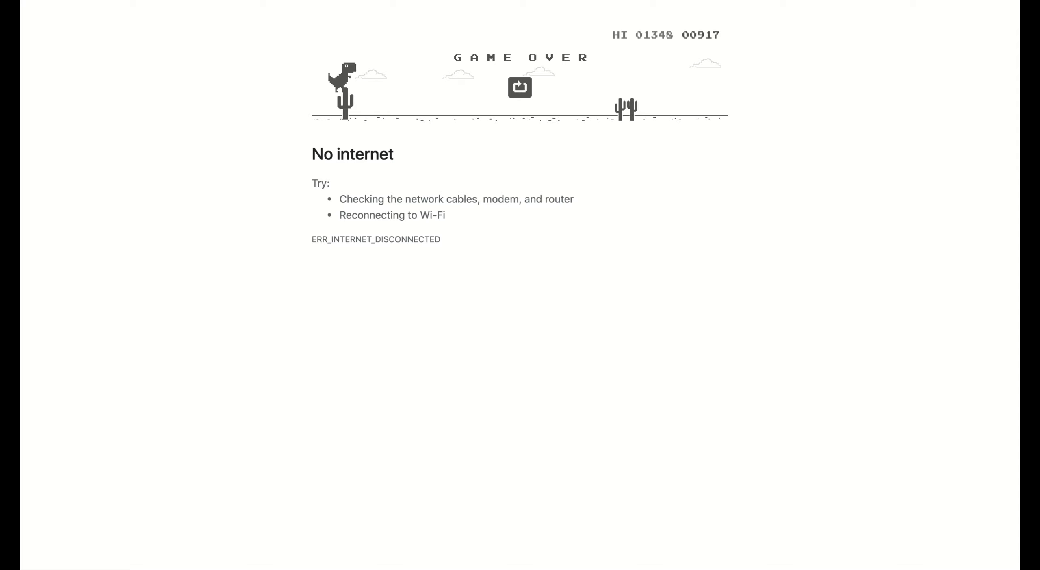
mouse_move(910, 3)
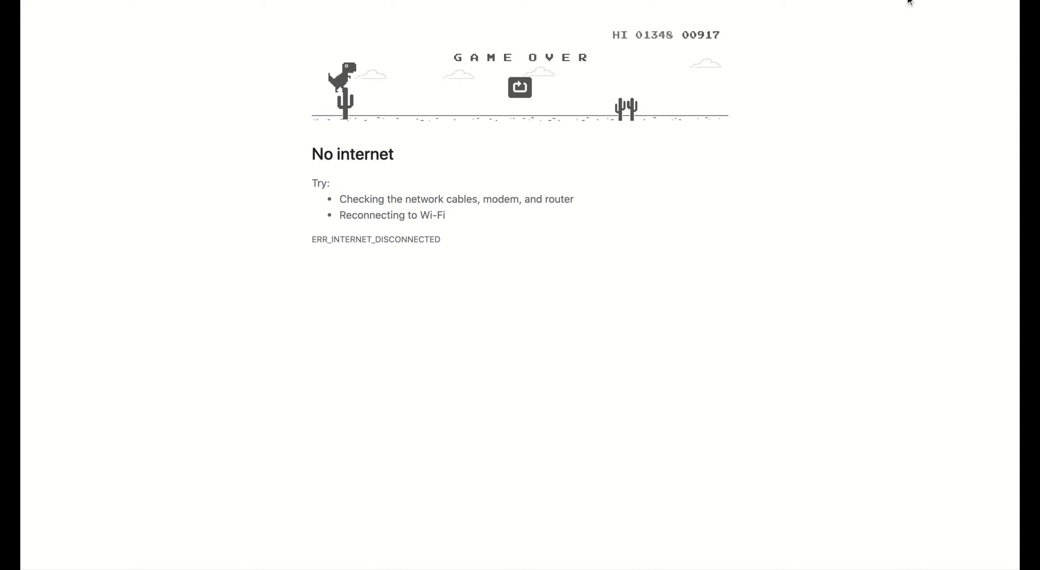